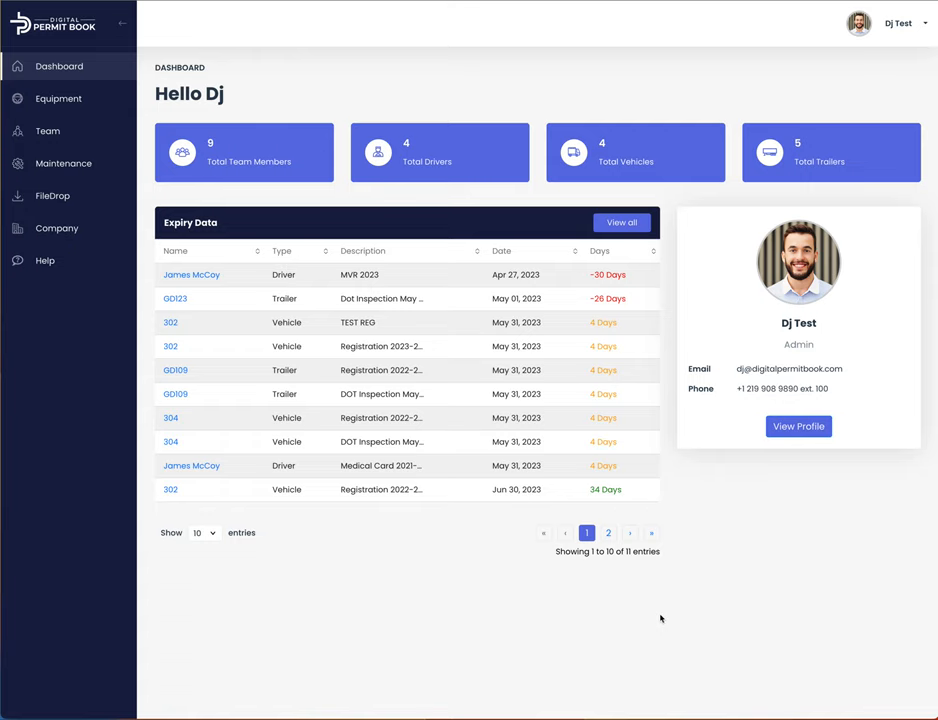
{"action": "mouse_move", "coordinate": [202, 183]}
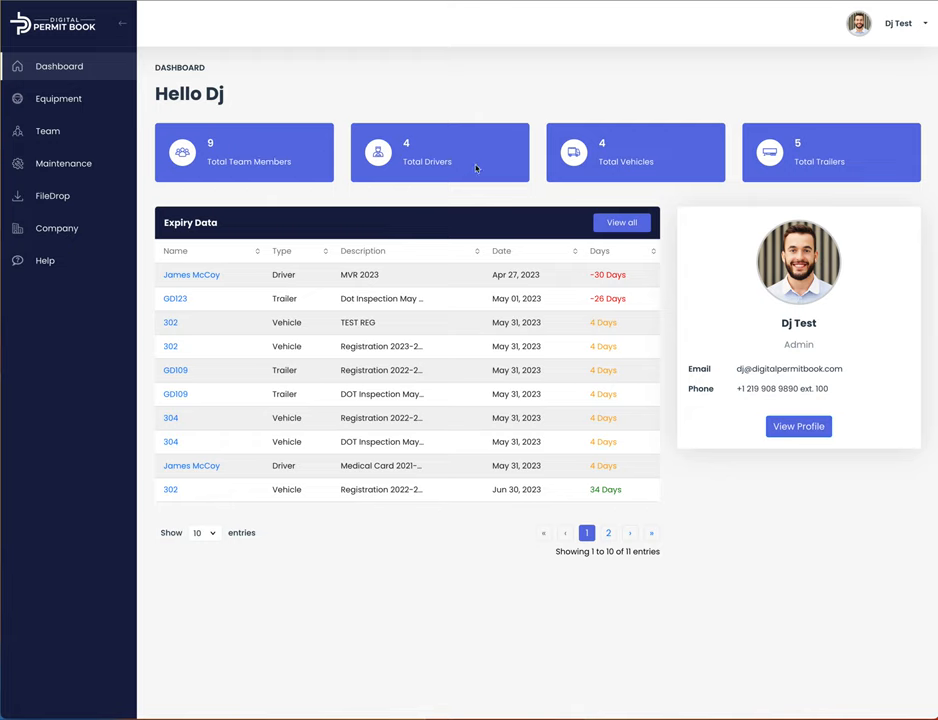
{"action": "mouse_move", "coordinate": [785, 168]}
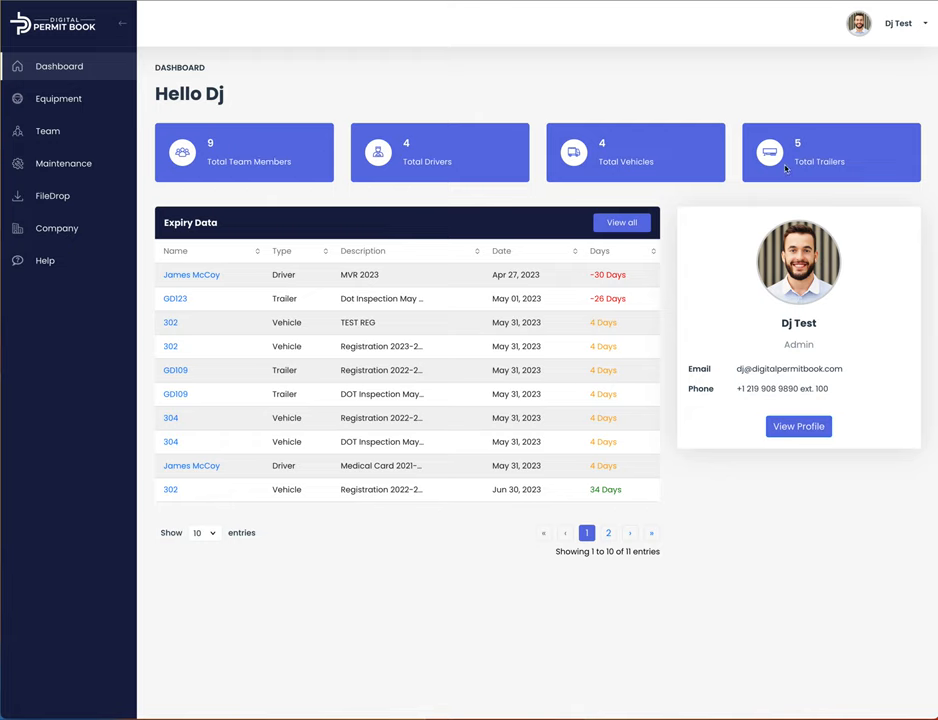
{"action": "mouse_move", "coordinate": [786, 246]}
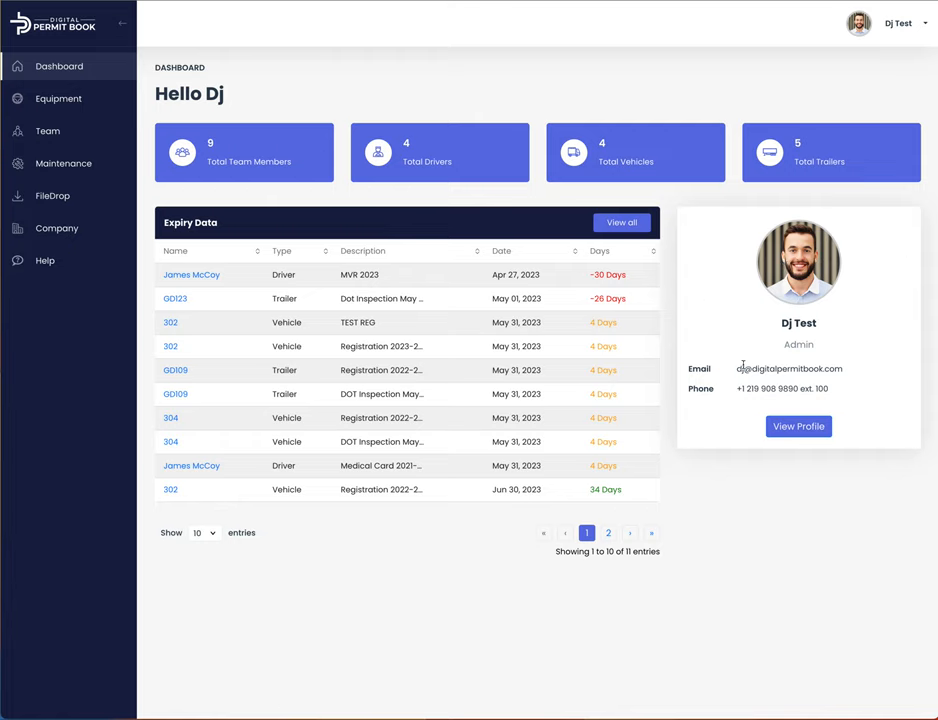
{"action": "mouse_move", "coordinate": [879, 449]}
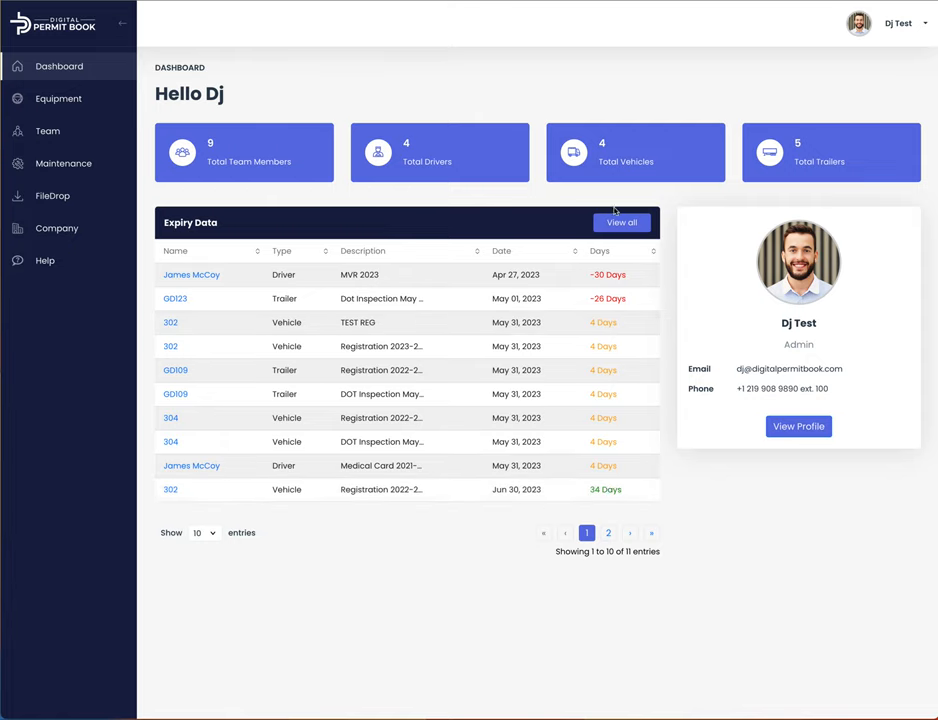
Open the Expiry Data list, filter by Vehicle, Trailer, then Driver, then clear back to all 14 items.
{"action": "left_click", "coordinate": [621, 222]}
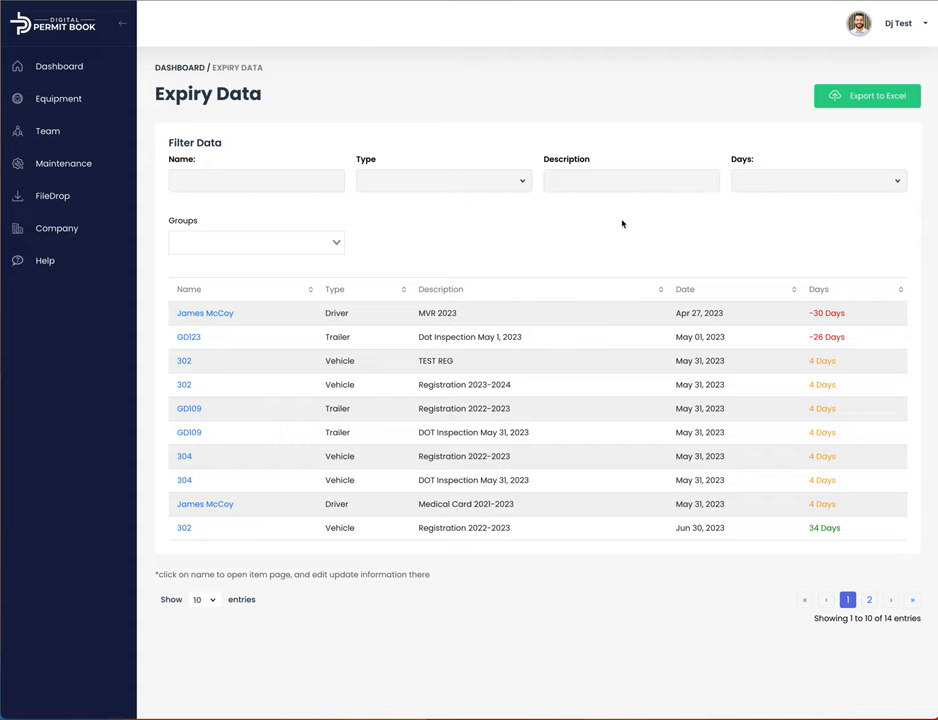
{"action": "left_click", "coordinate": [442, 180]}
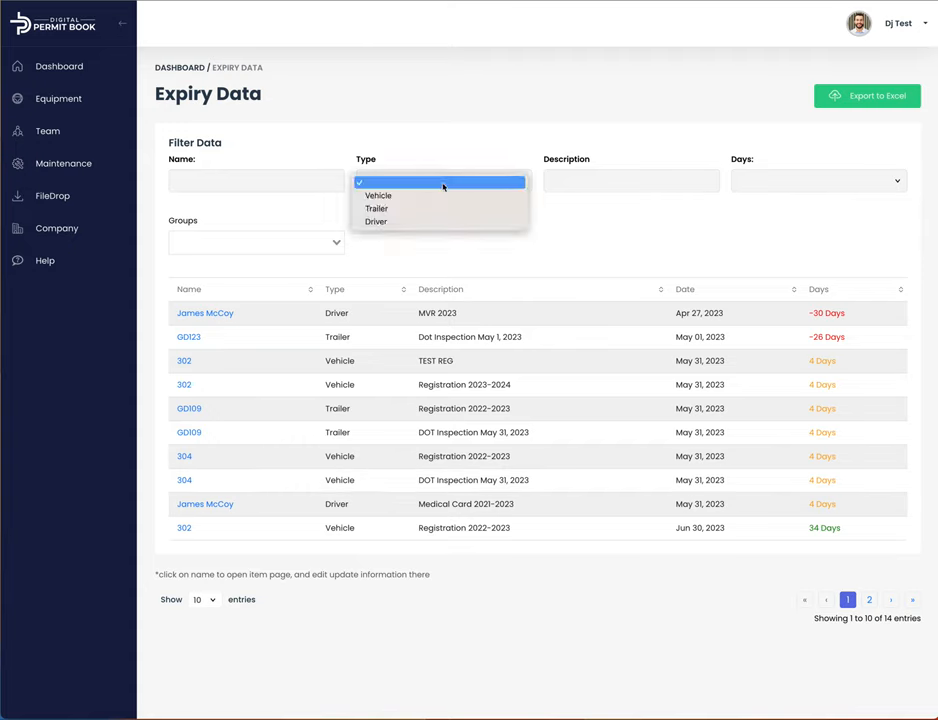
{"action": "left_click", "coordinate": [378, 194]}
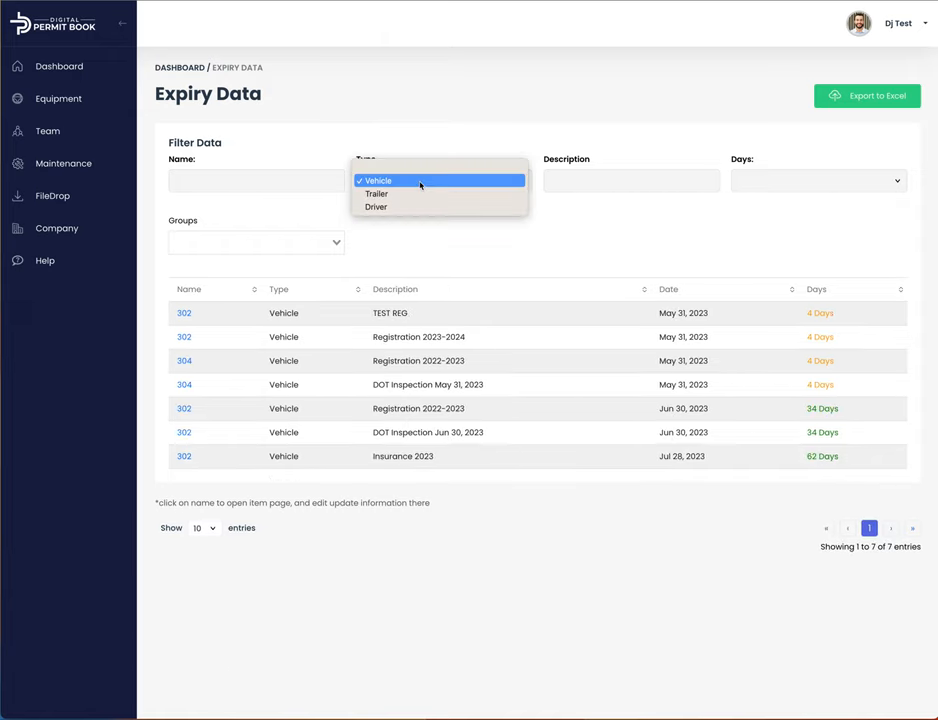
{"action": "left_click", "coordinate": [376, 193]}
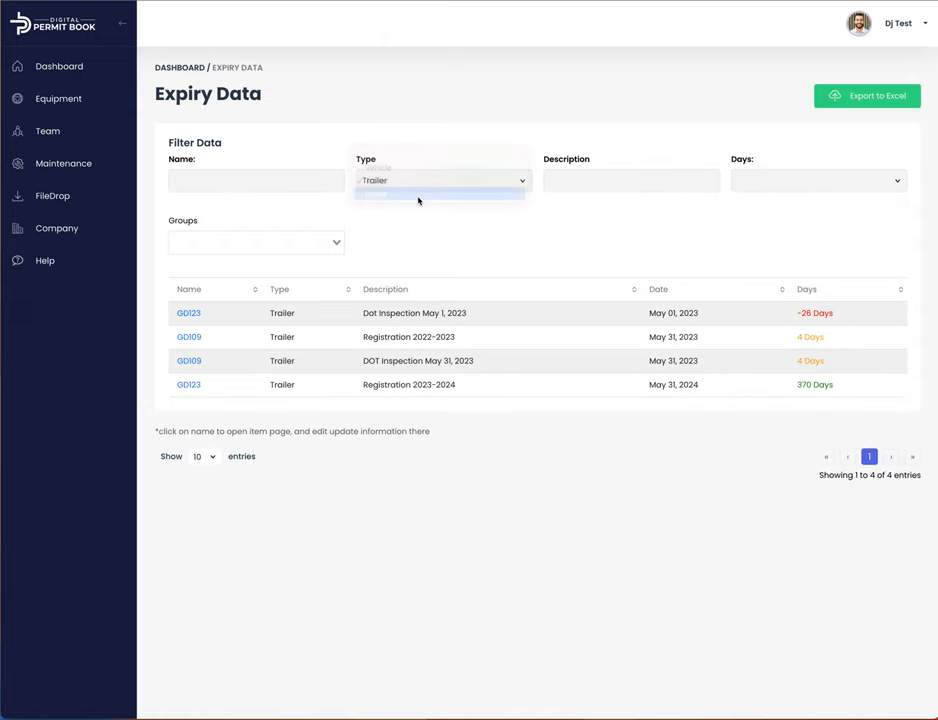
{"action": "left_click", "coordinate": [375, 181]}
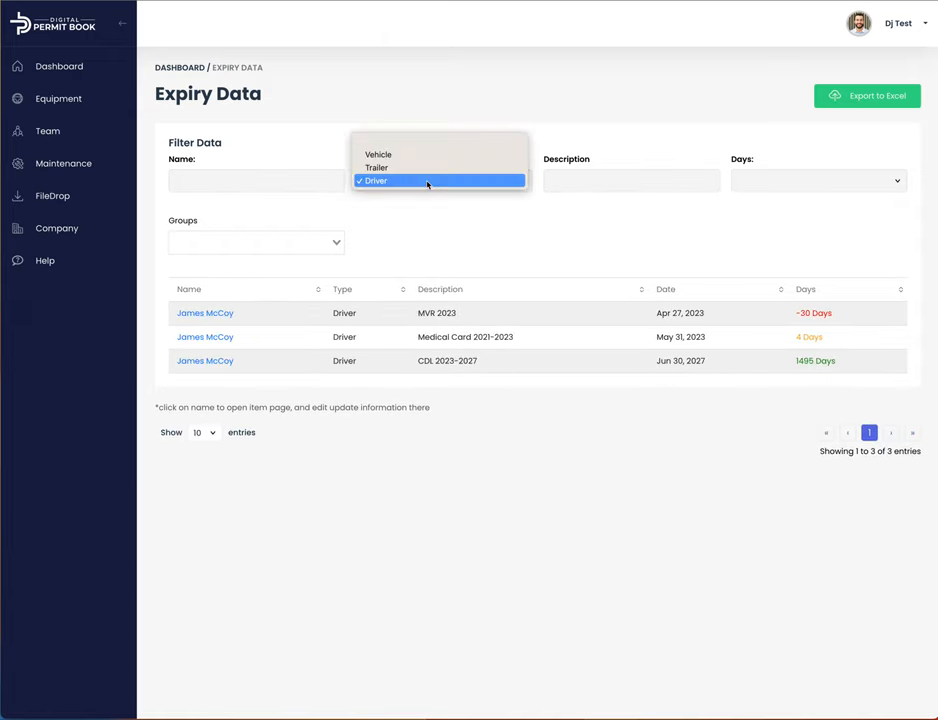
{"action": "left_click", "coordinate": [377, 181]}
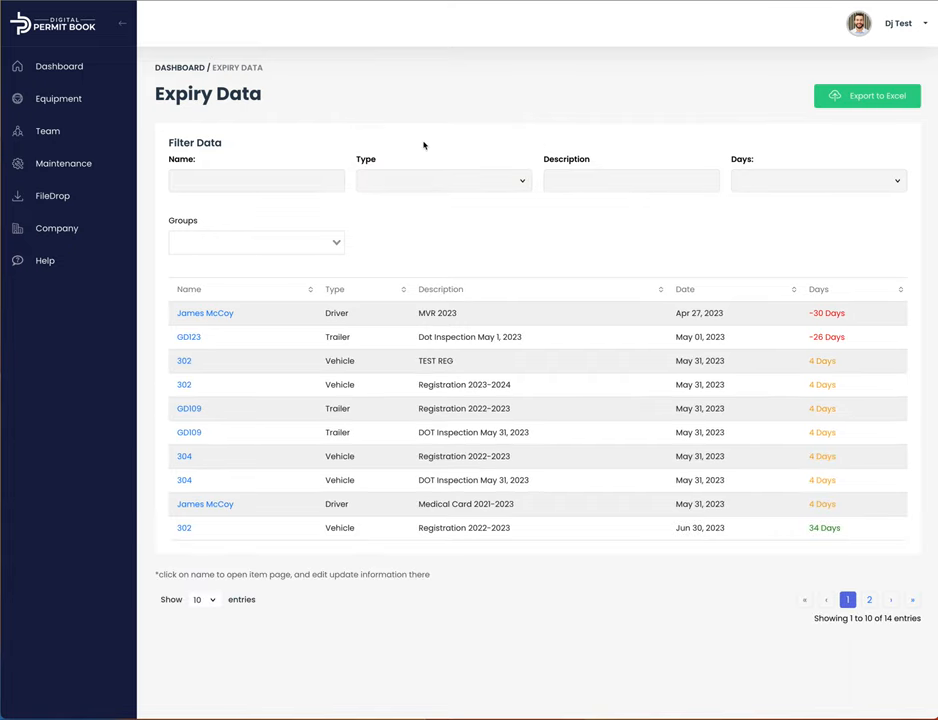